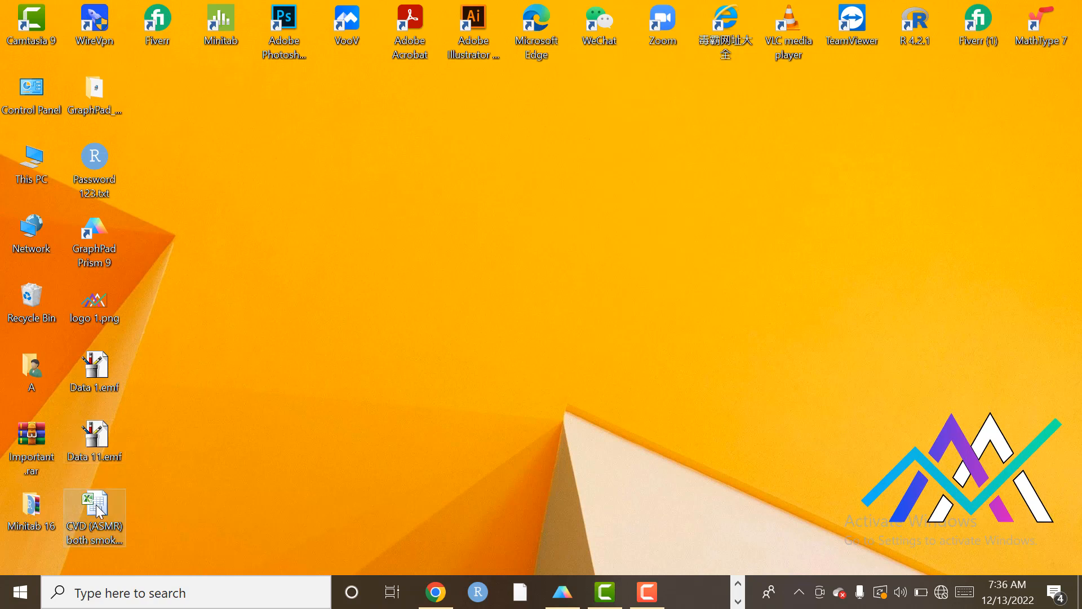
Open the BRICS smoking CVD (ASMR) workbook from the desktop and close the Office activation notice.
{"action": "double_click", "coordinate": [94, 514]}
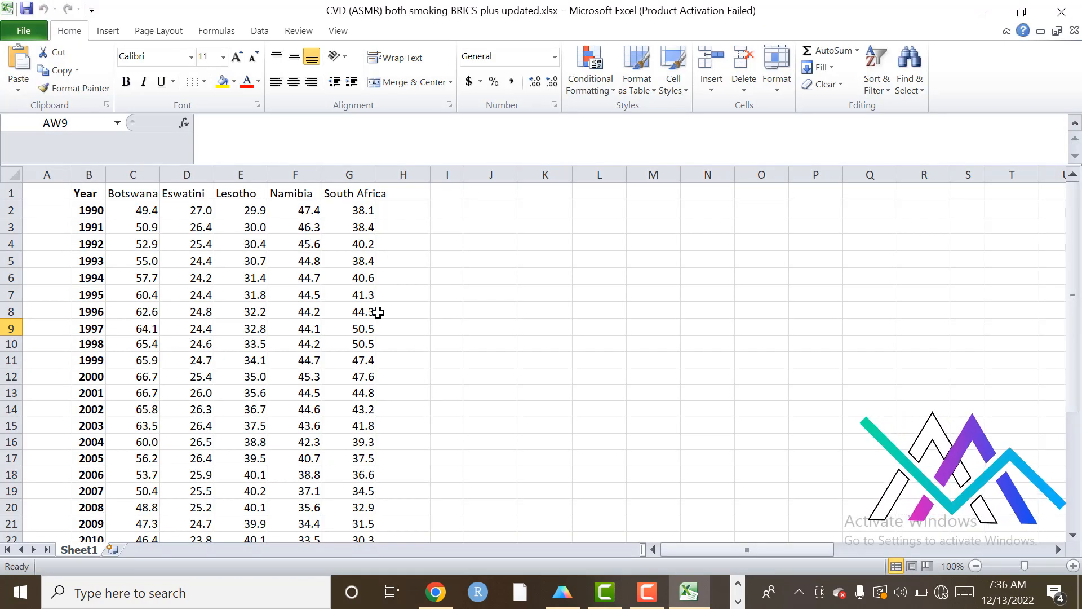
{"action": "mouse_move", "coordinate": [343, 250]}
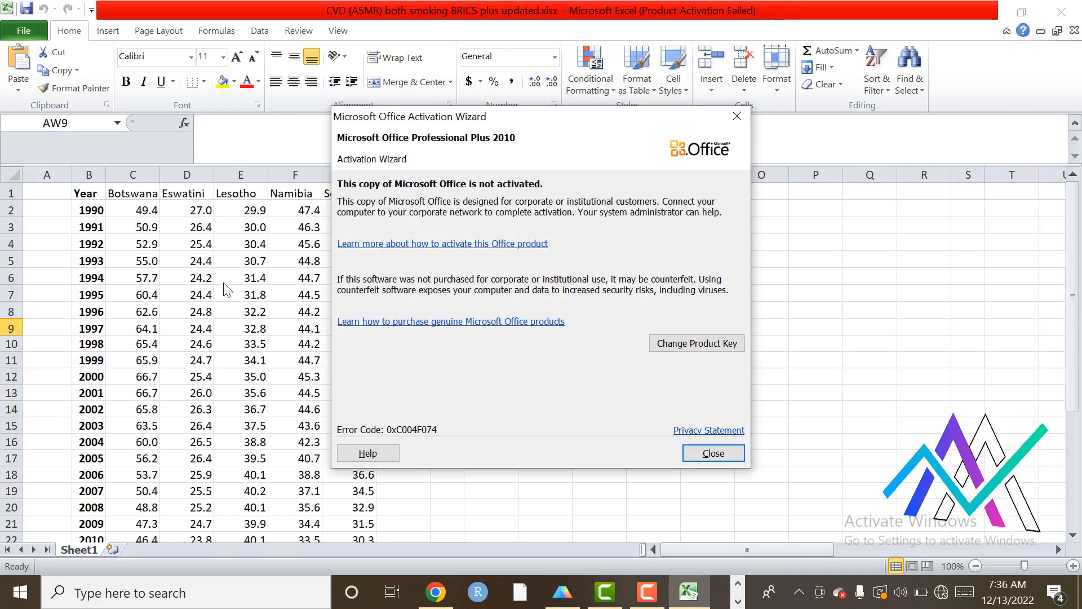
{"action": "left_click", "coordinate": [712, 453]}
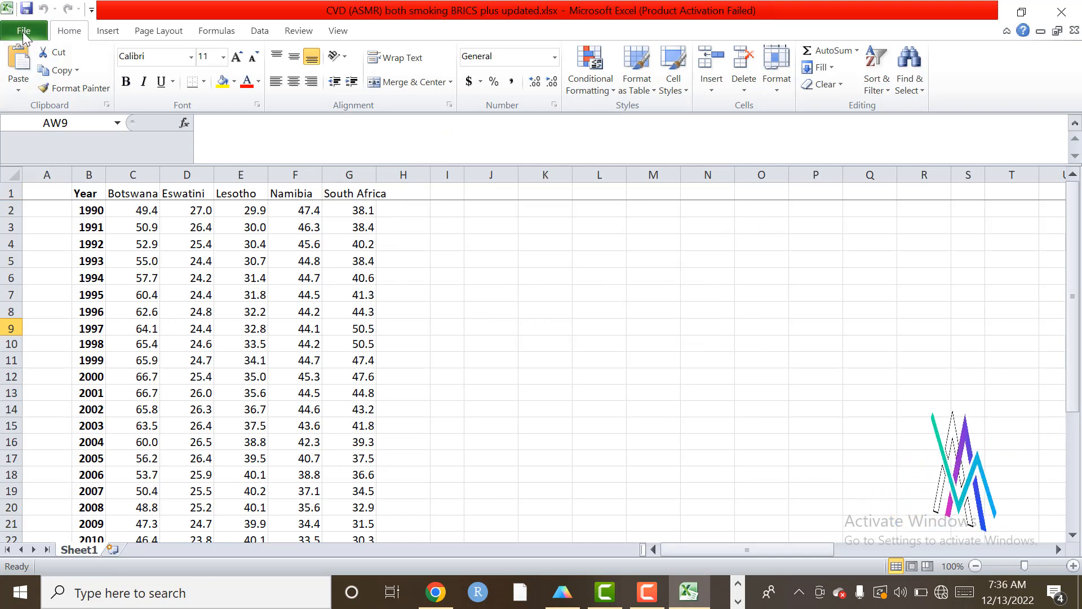
Save the workbook to the Desktop as CSV (Comma delimited), keeping the CSV format.
{"action": "left_click", "coordinate": [24, 31]}
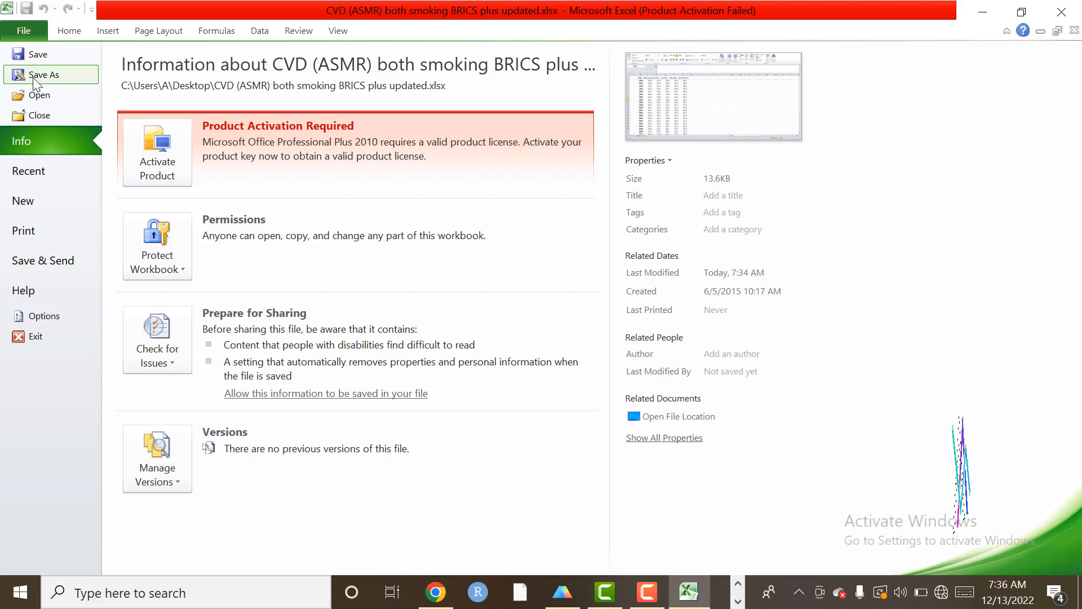
{"action": "left_click", "coordinate": [44, 74]}
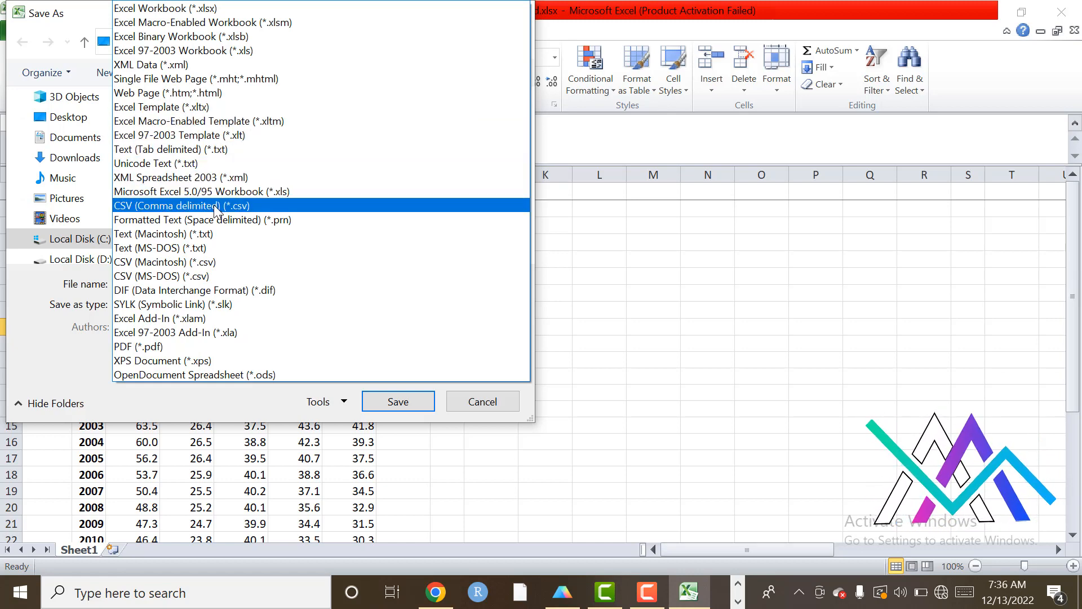
{"action": "left_click", "coordinate": [183, 205]}
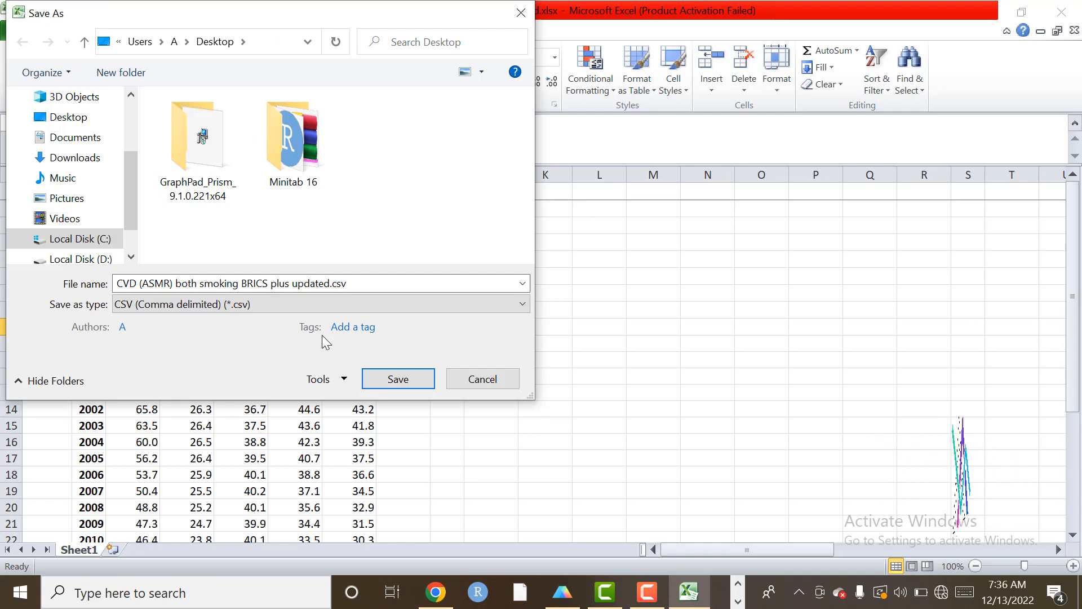
{"action": "left_click", "coordinate": [67, 117]}
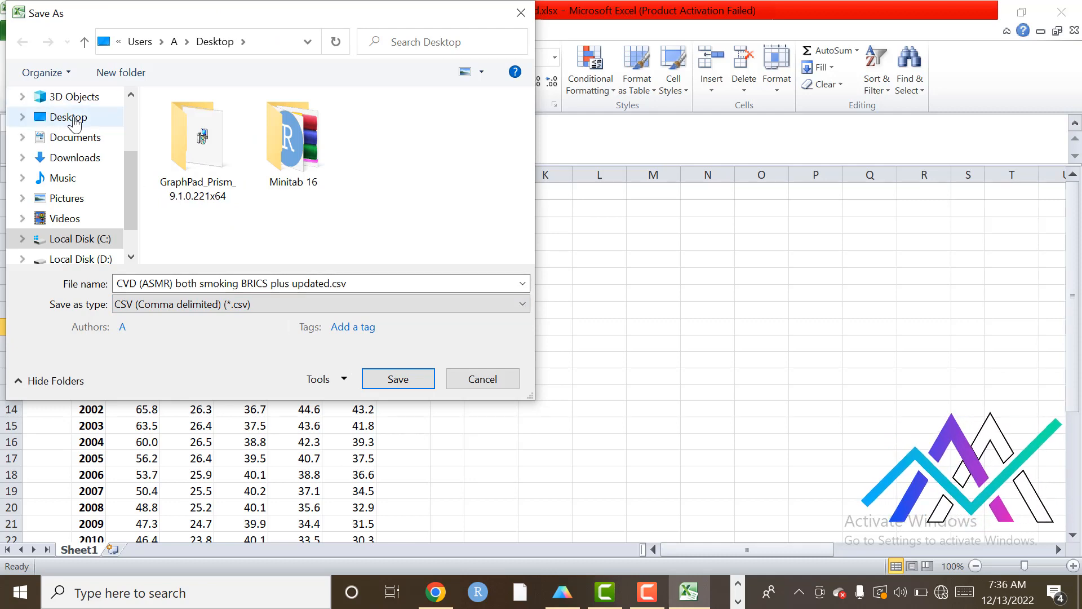
{"action": "left_click", "coordinate": [68, 117]}
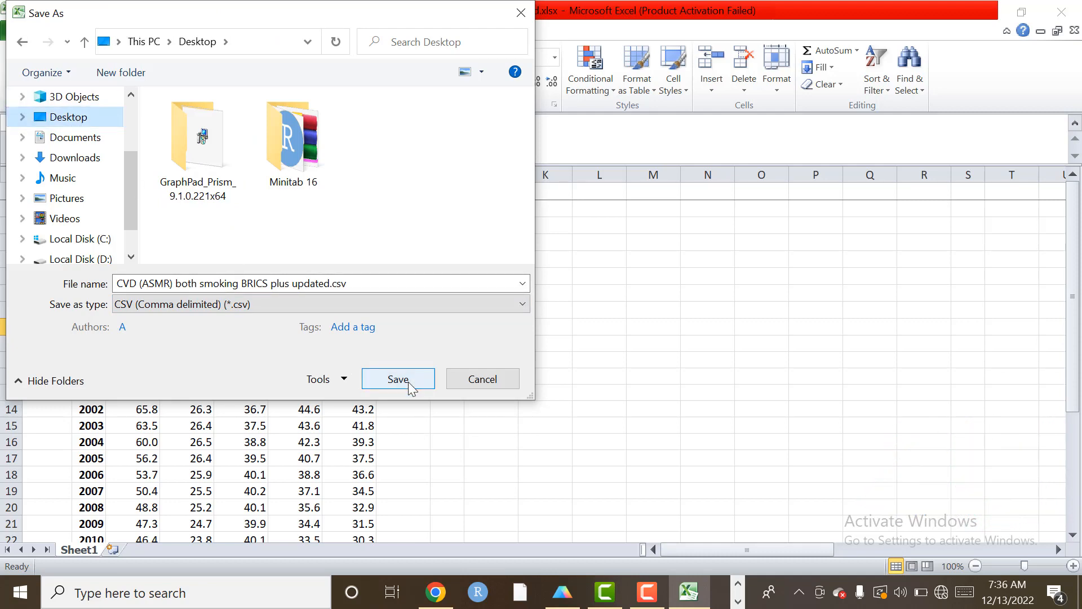
{"action": "left_click", "coordinate": [397, 379]}
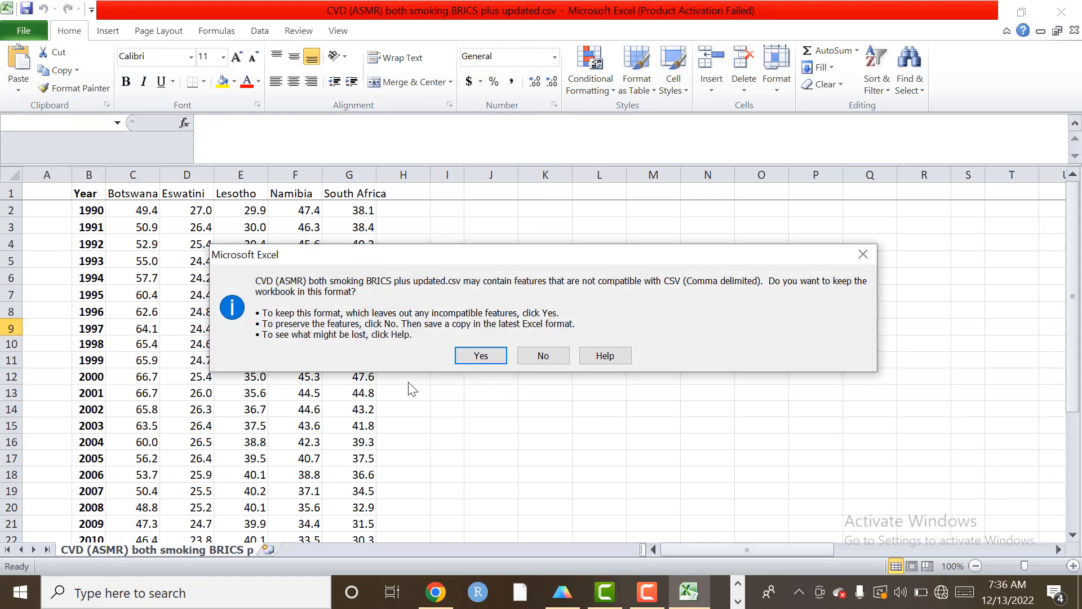
{"action": "left_click", "coordinate": [480, 354]}
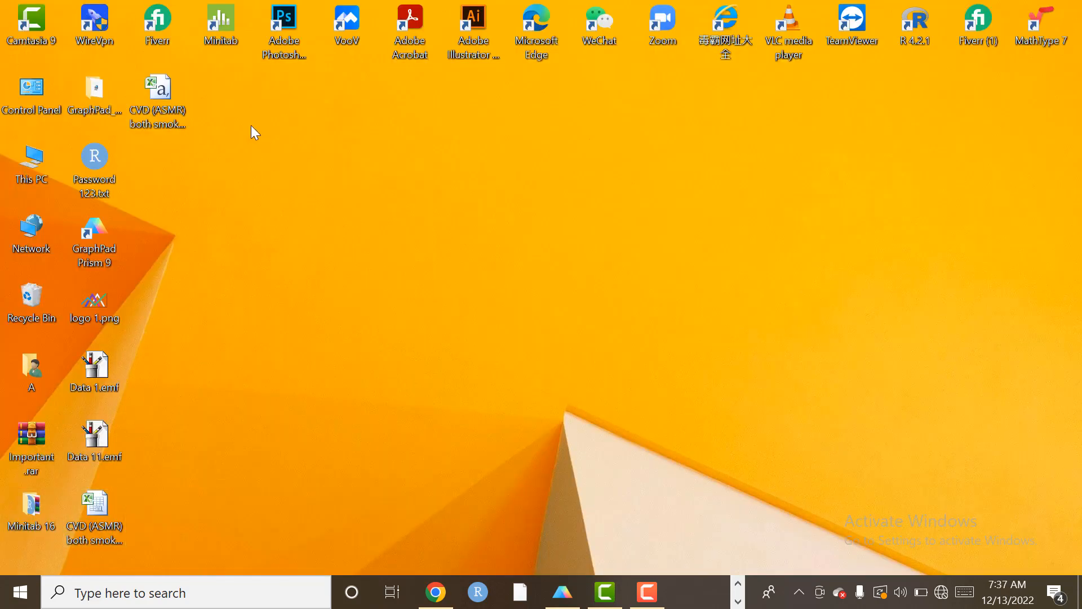
{"action": "mouse_move", "coordinate": [192, 135]}
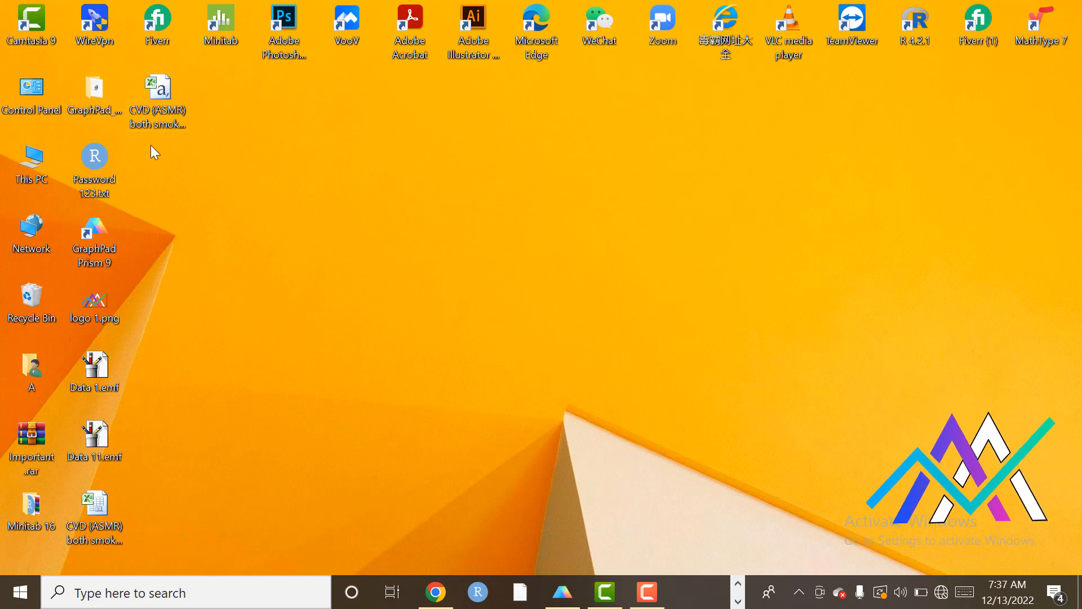
{"action": "mouse_move", "coordinate": [495, 600]}
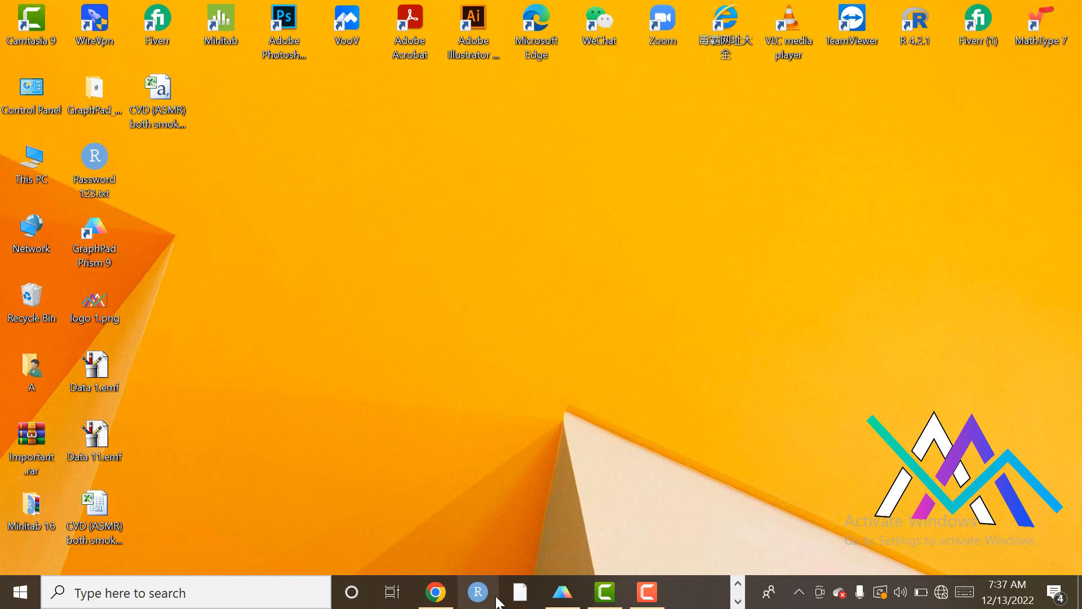
{"action": "mouse_move", "coordinate": [562, 592]}
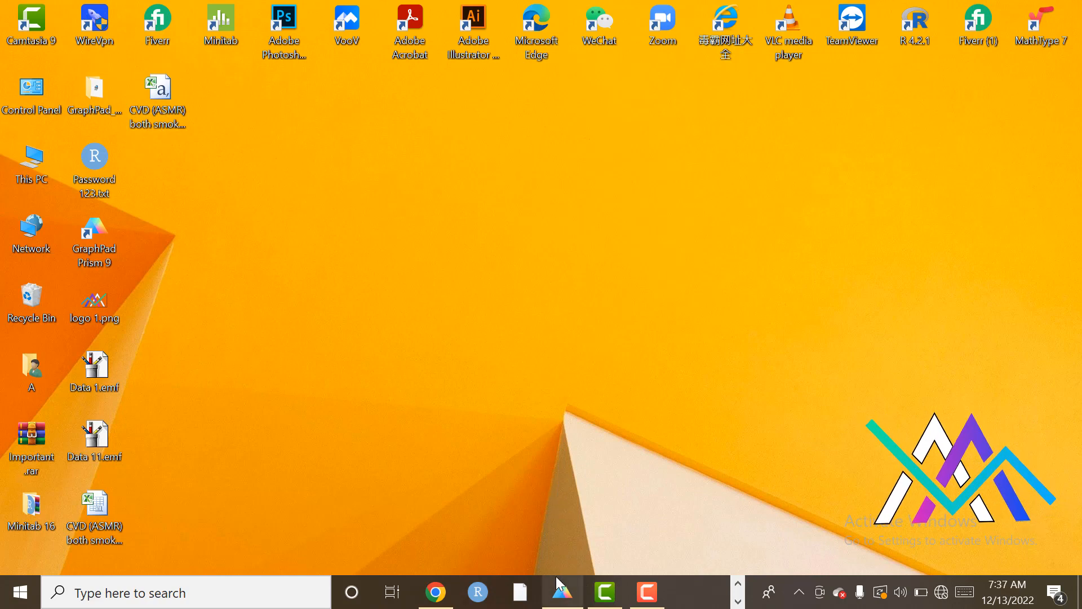
Bring up Prism and import the entire BRICS smoking CSV from the Desktop.
{"action": "left_click", "coordinate": [562, 592]}
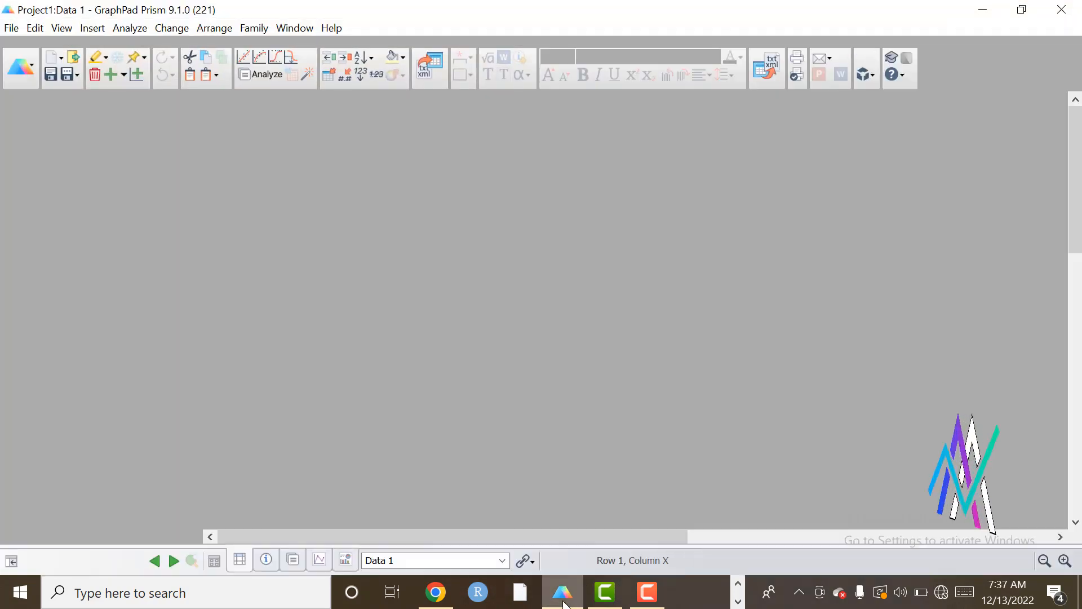
{"action": "left_click", "coordinate": [562, 591]}
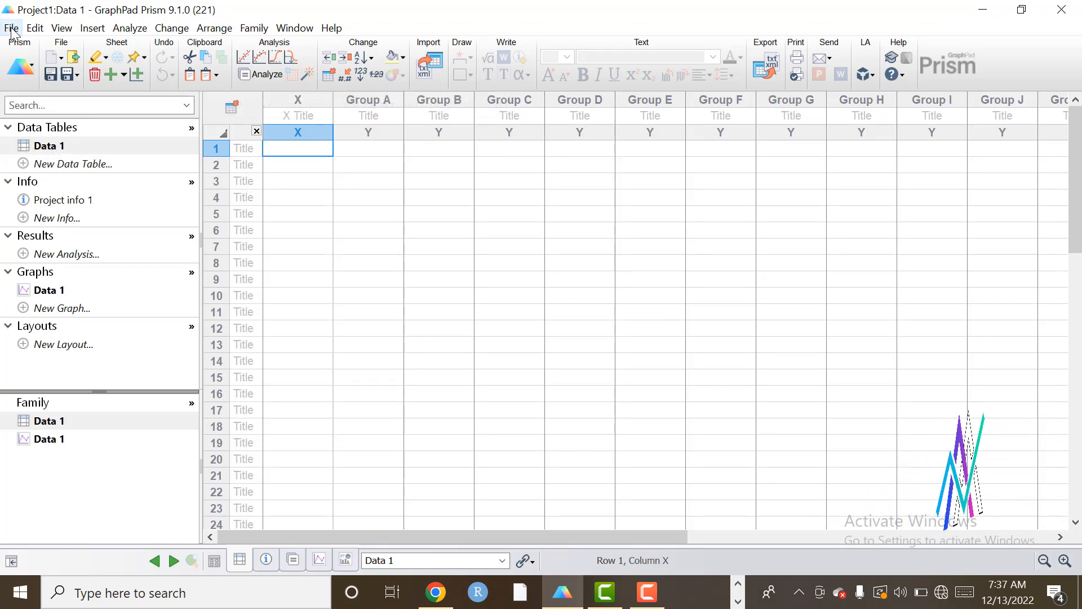
{"action": "left_click", "coordinate": [11, 28]}
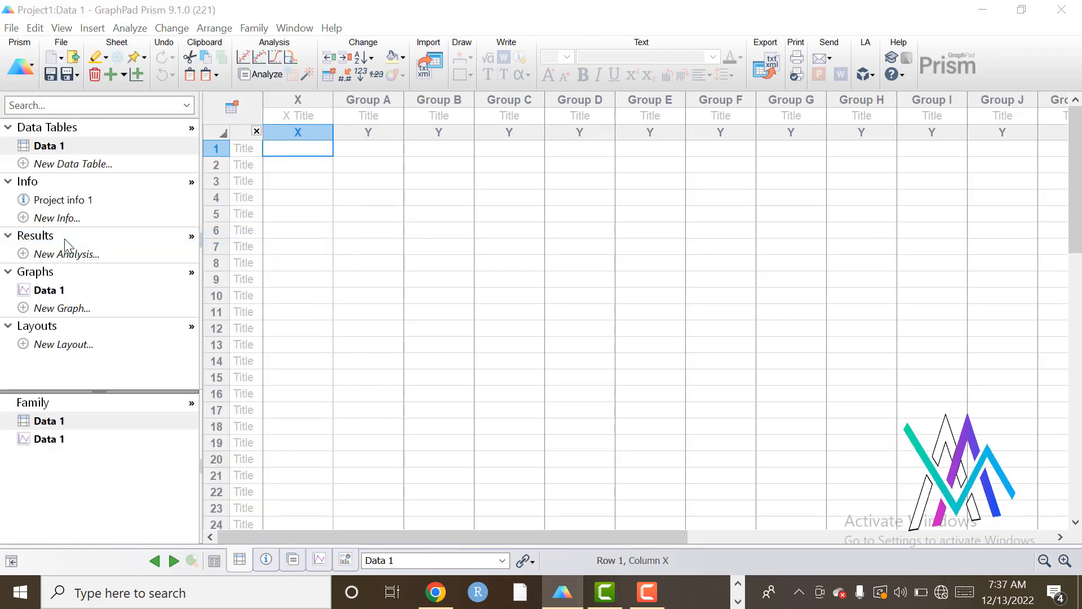
{"action": "left_click", "coordinate": [428, 57]}
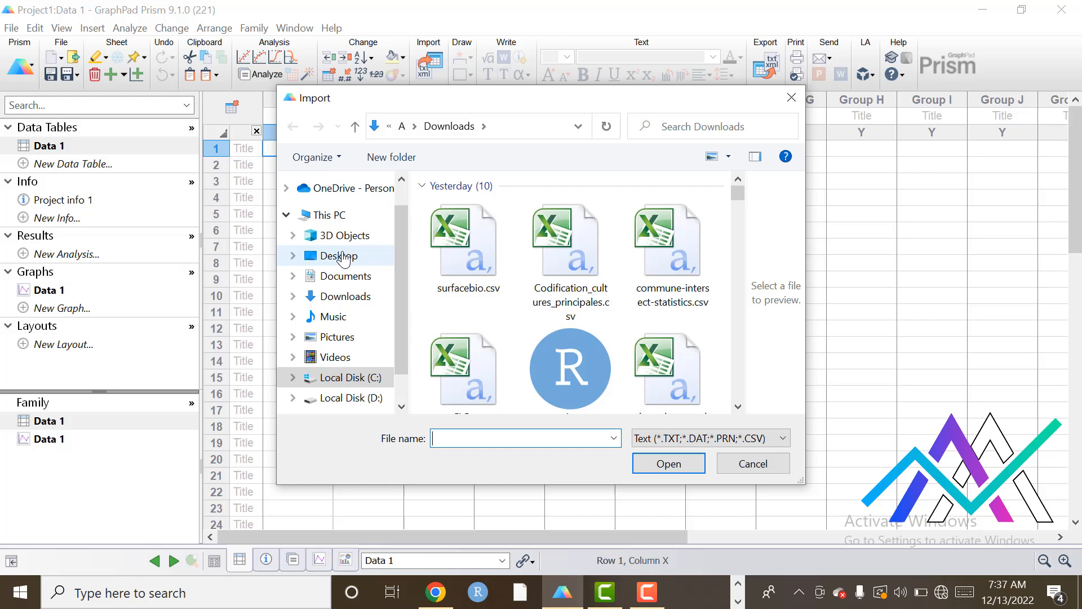
{"action": "left_click", "coordinate": [337, 256]}
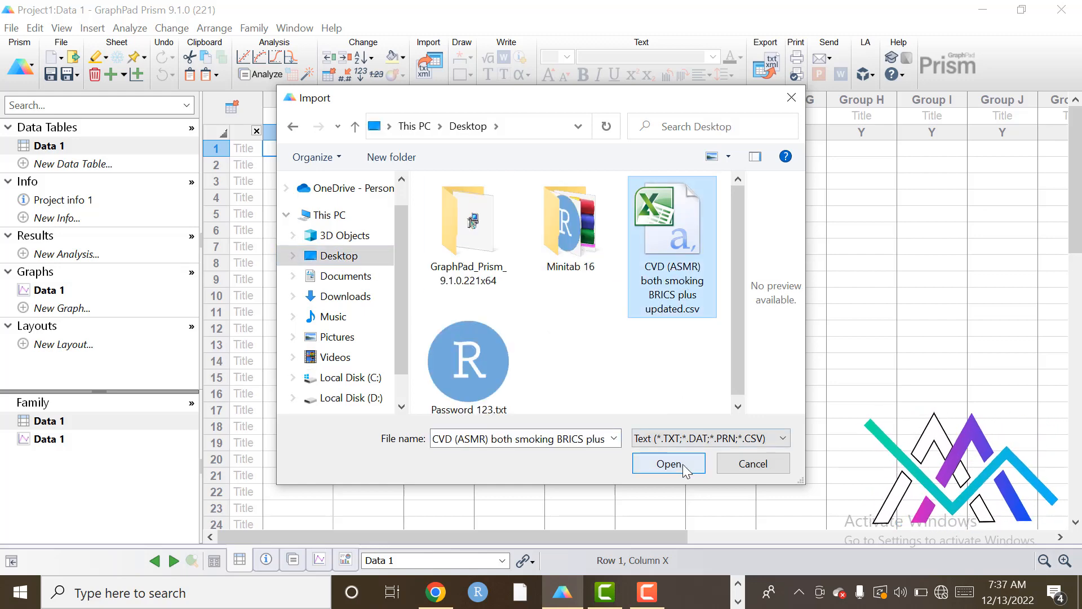
{"action": "left_click", "coordinate": [666, 463]}
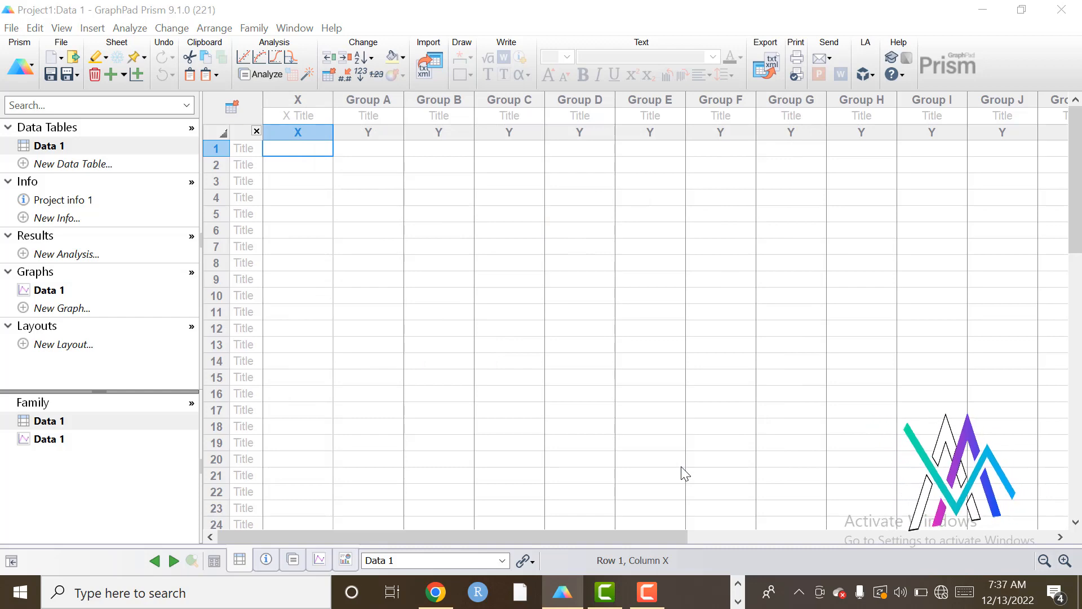
{"action": "left_click", "coordinate": [428, 62]}
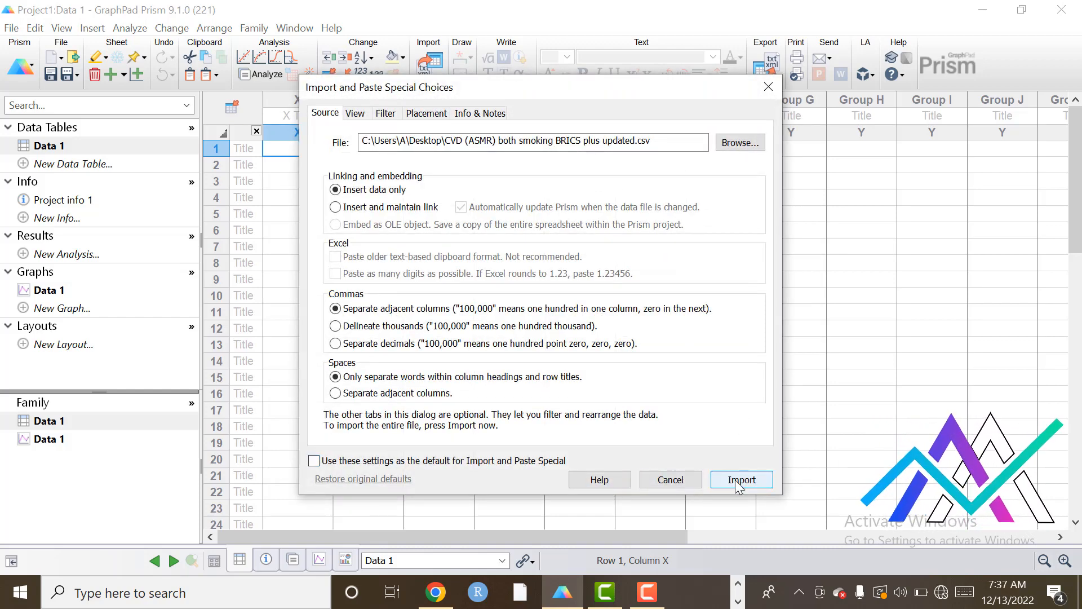
{"action": "left_click", "coordinate": [741, 479]}
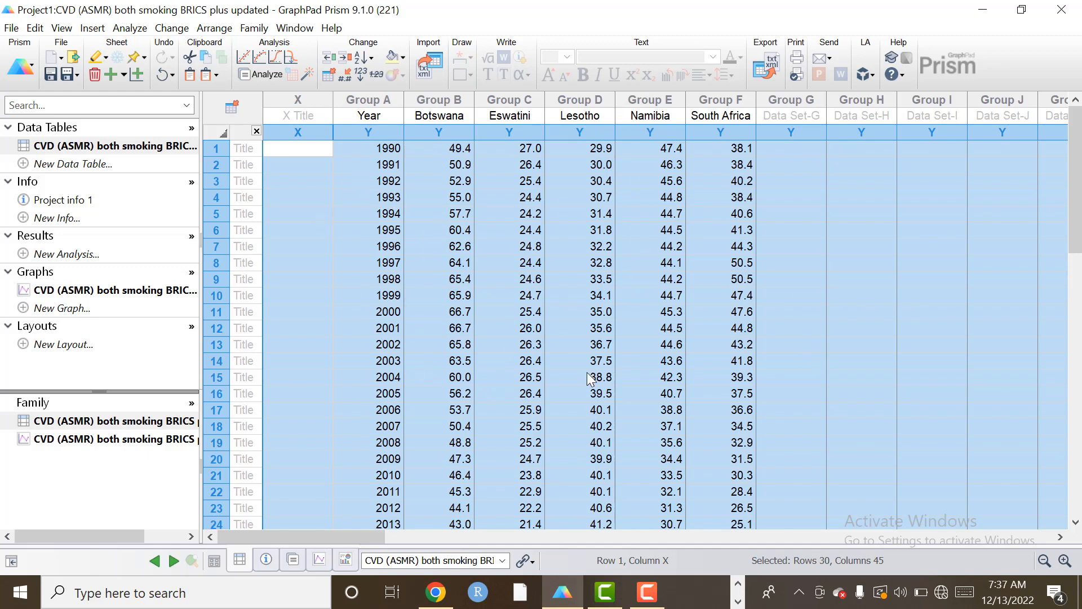
{"action": "left_click", "coordinate": [861, 344]}
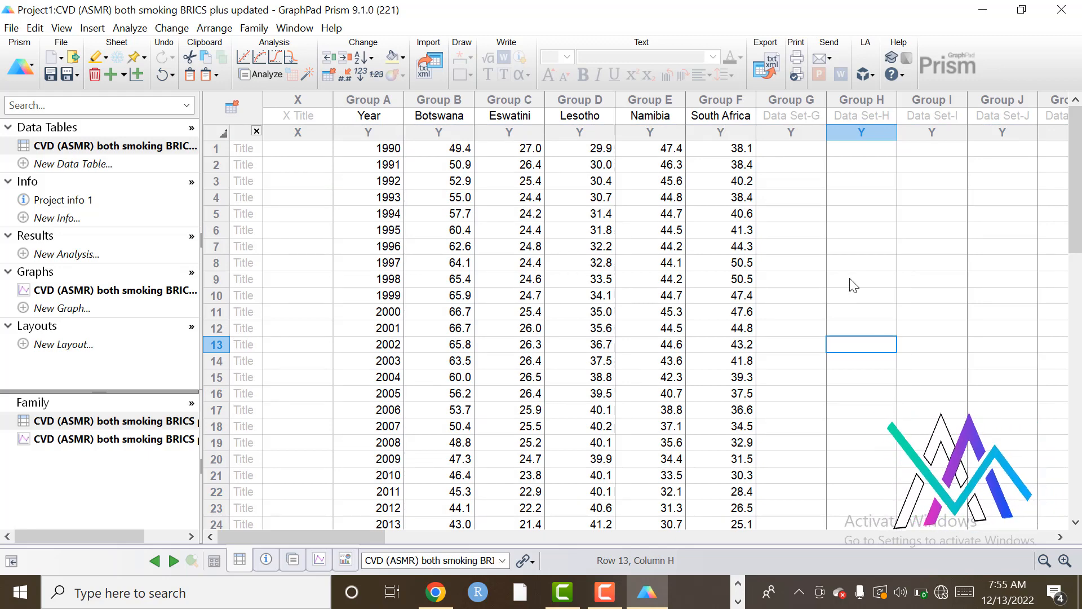
{"action": "mouse_move", "coordinate": [509, 245]}
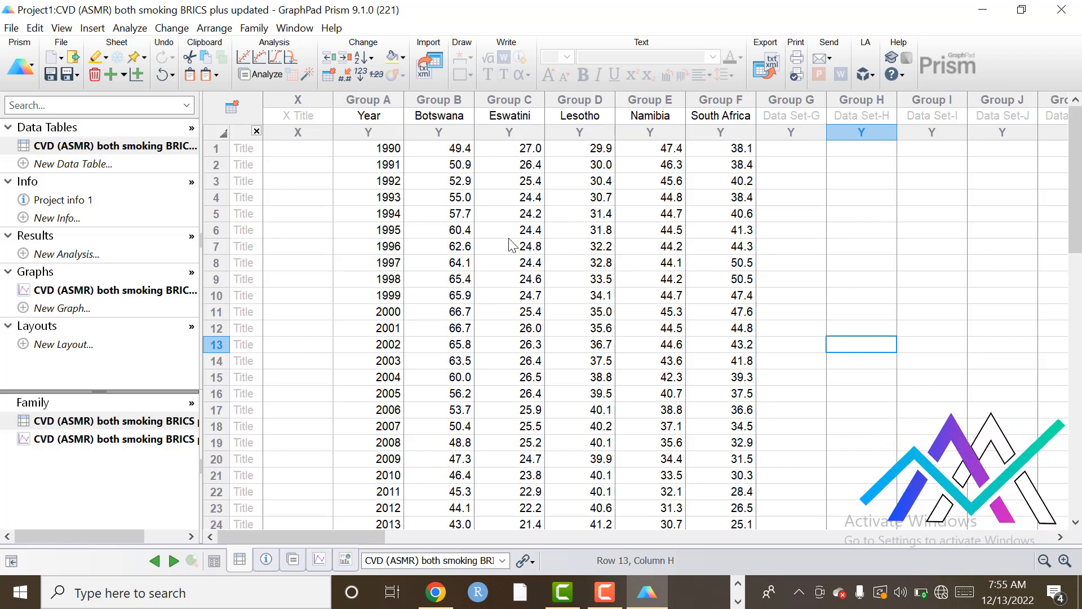
{"action": "mouse_move", "coordinate": [345, 141]}
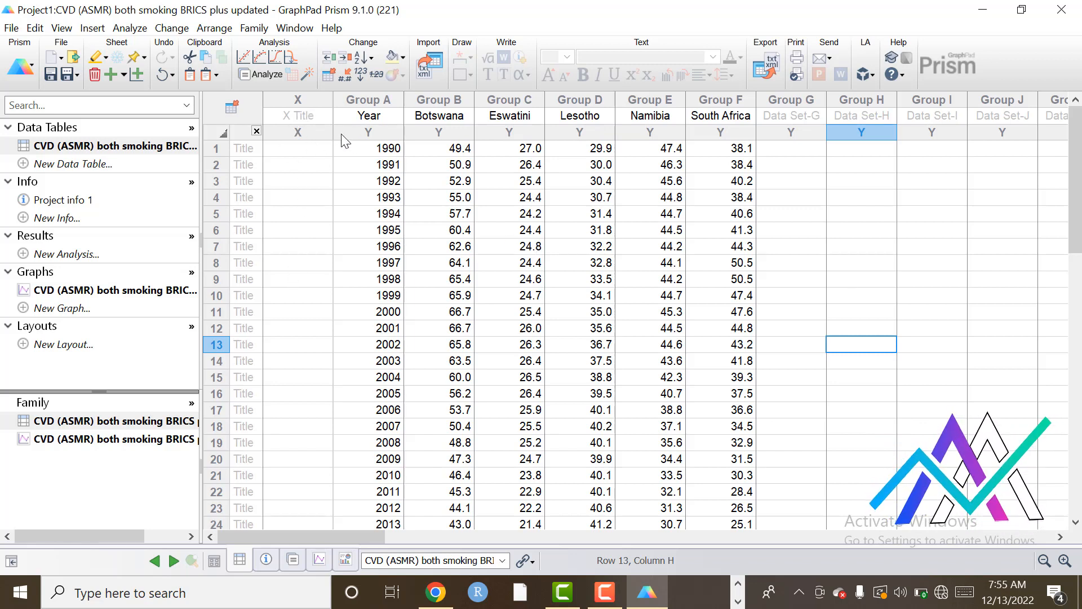
{"action": "mouse_move", "coordinate": [295, 269]}
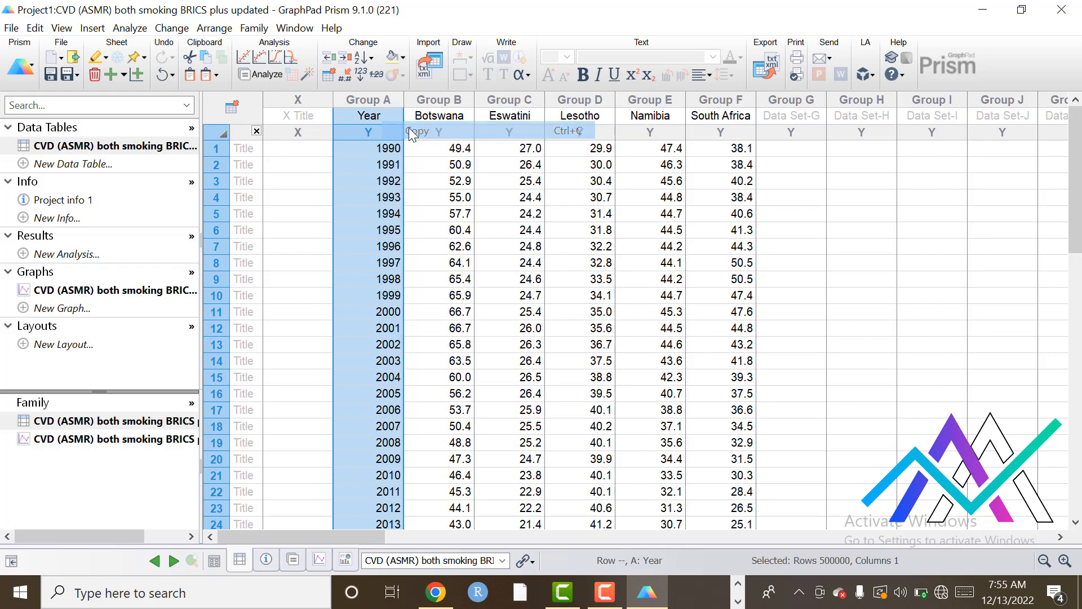
Delete the duplicate Year column in Group A, then undo so Year returns.
{"action": "left_click", "coordinate": [297, 115]}
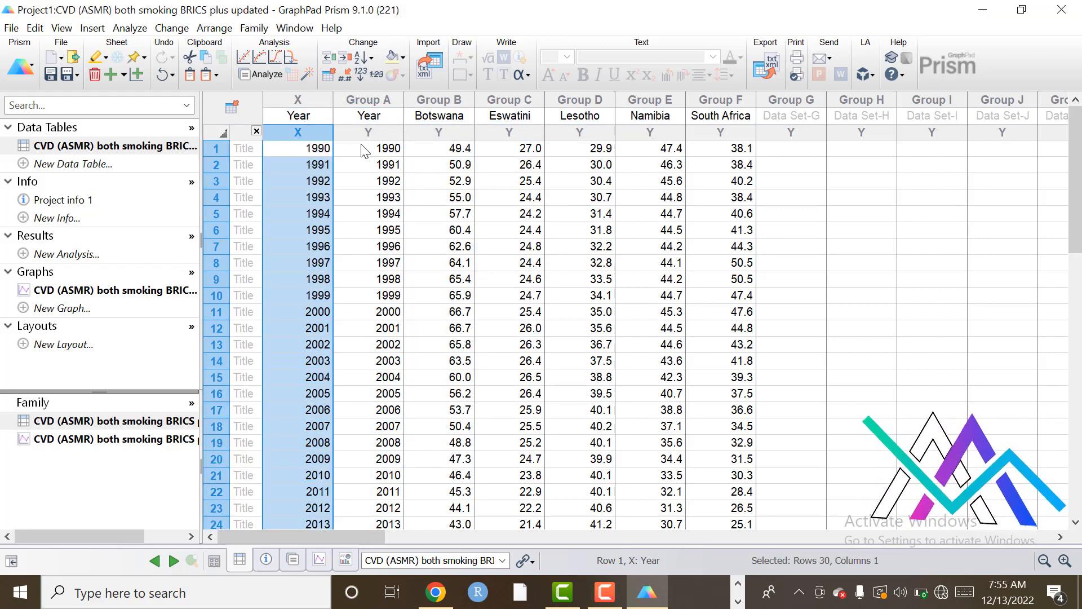
{"action": "left_click", "coordinate": [368, 148]}
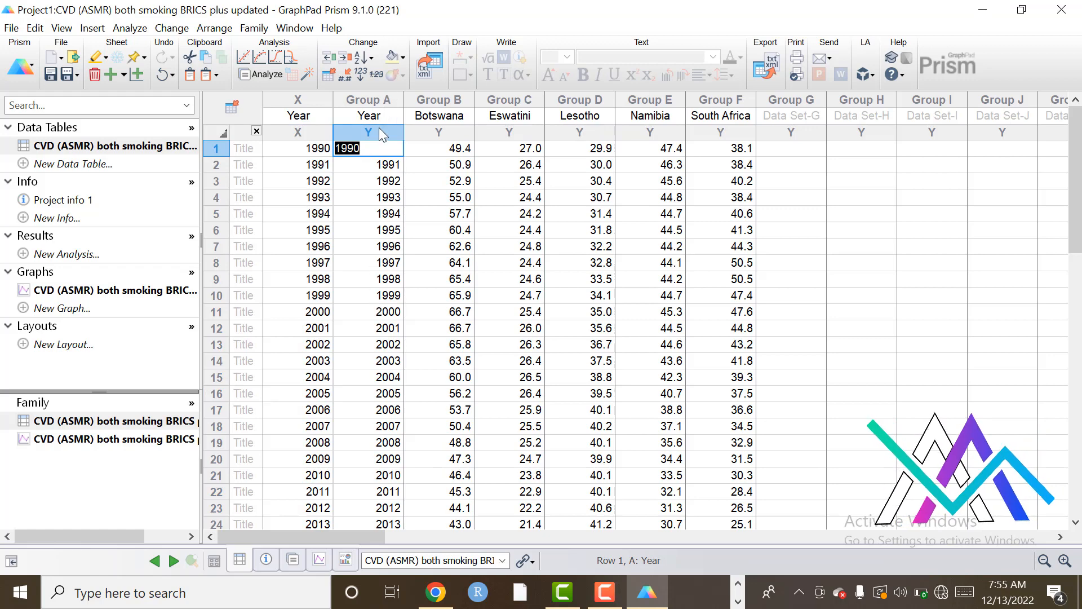
{"action": "left_click", "coordinate": [368, 117]}
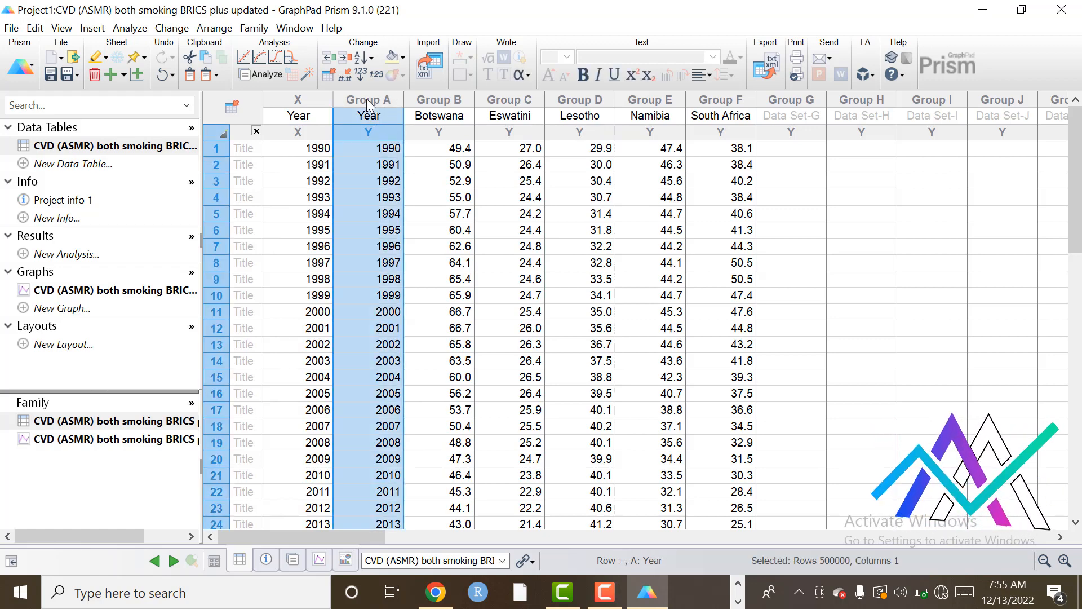
{"action": "right_click", "coordinate": [368, 115]}
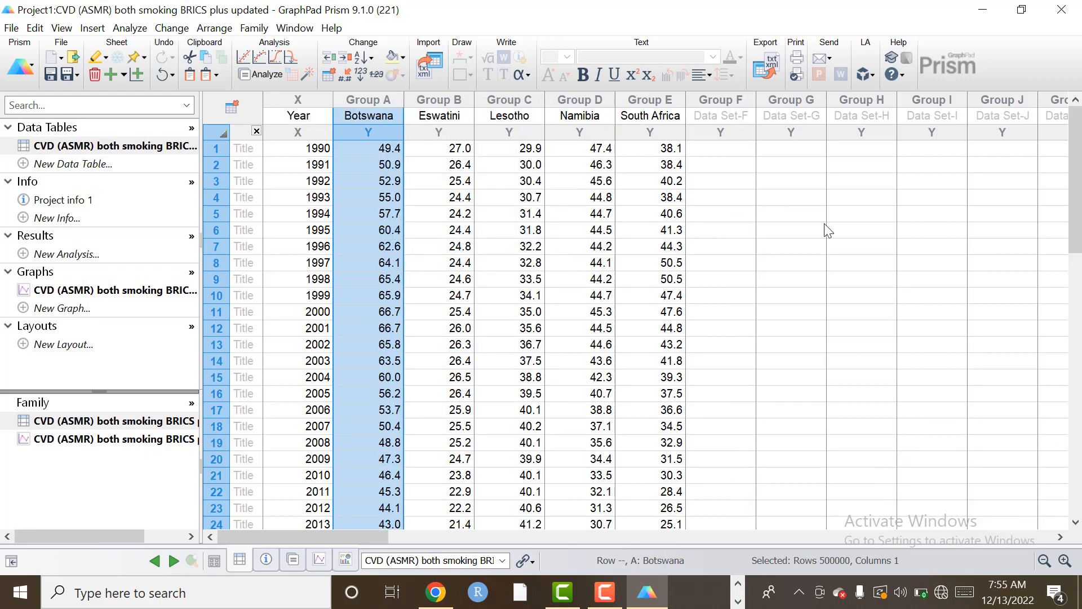
{"action": "left_click", "coordinate": [861, 262]}
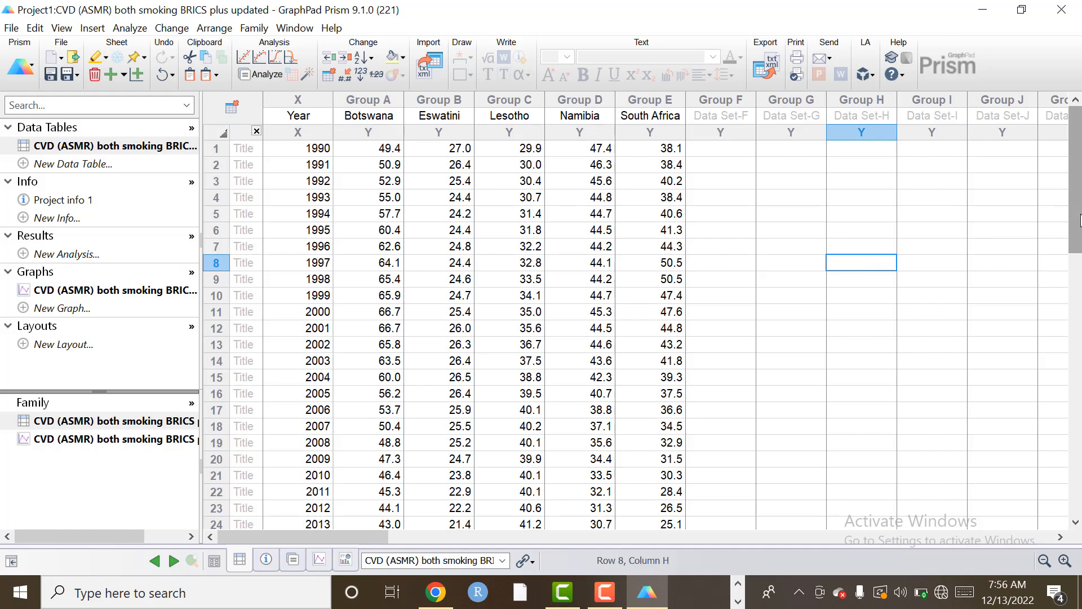
{"action": "mouse_move", "coordinate": [795, 318]}
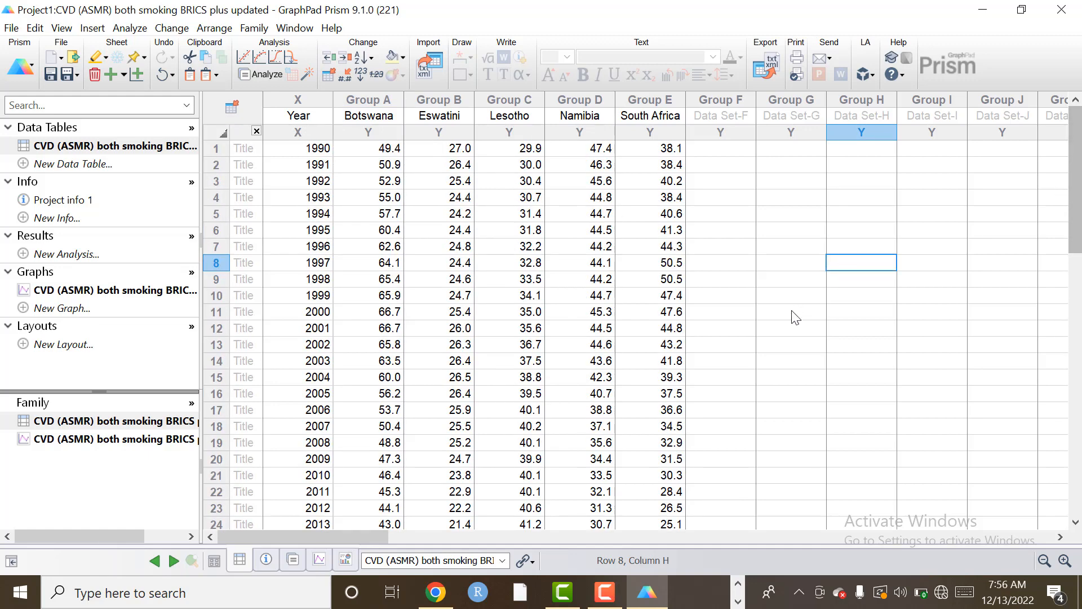
{"action": "left_click", "coordinate": [790, 311]}
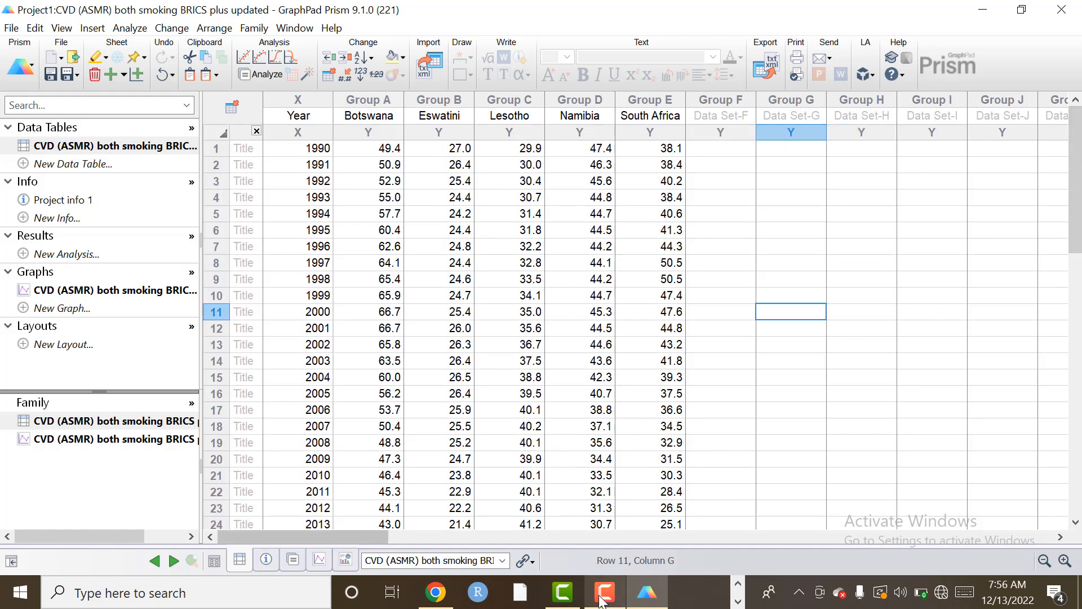
{"action": "left_click", "coordinate": [860, 344]}
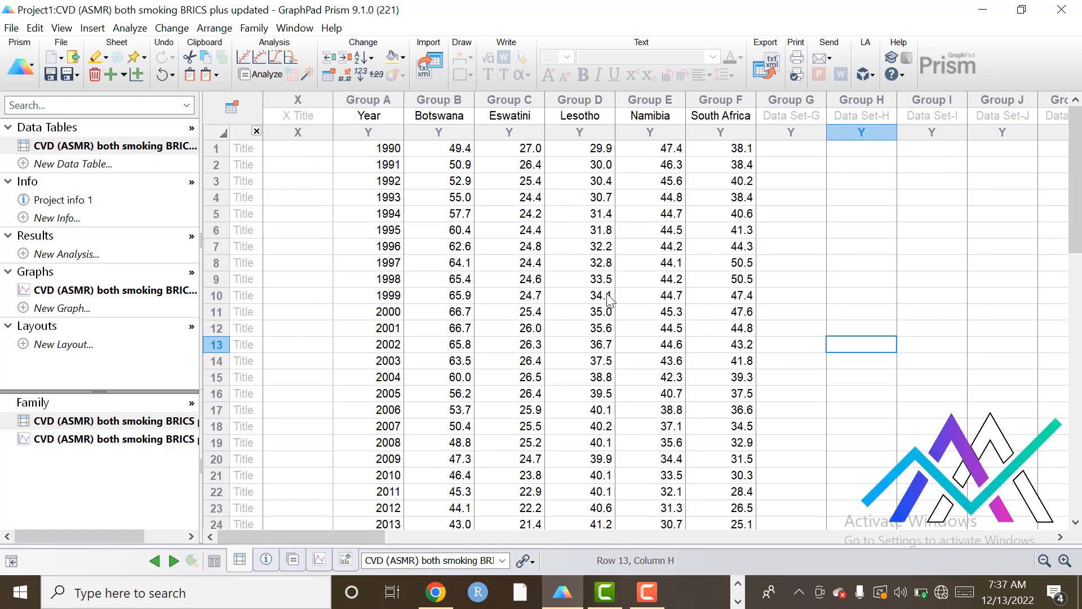
{"action": "mouse_move", "coordinate": [569, 314]}
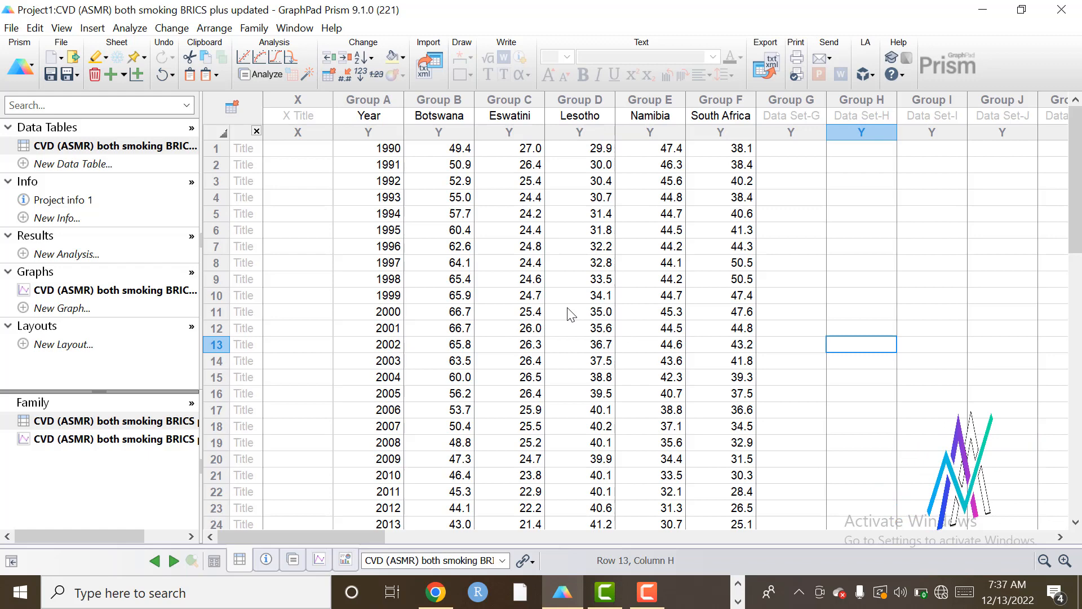
{"action": "mouse_move", "coordinate": [1064, 9]}
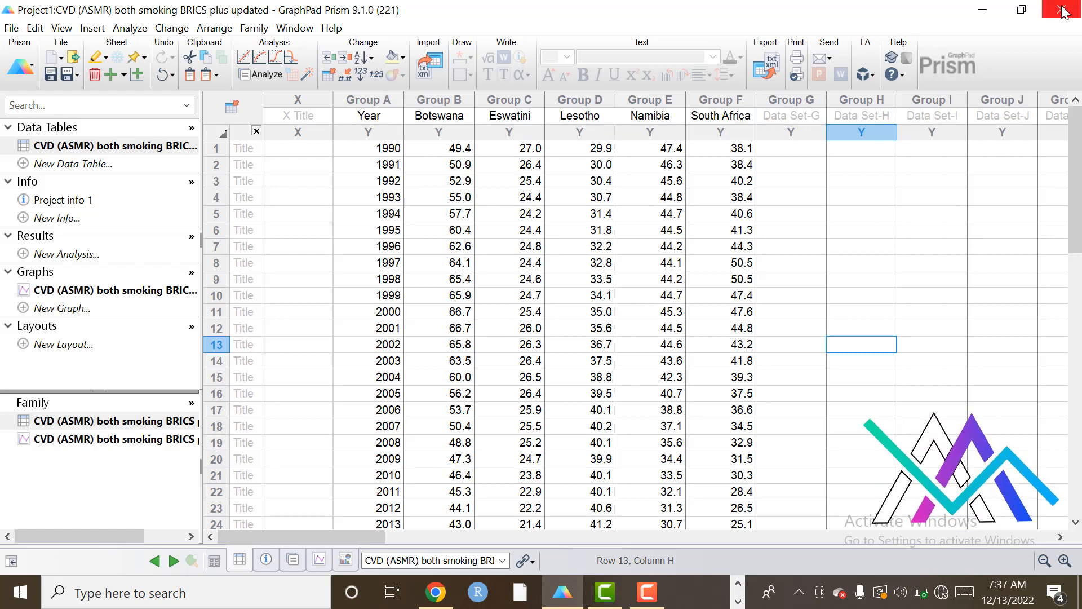
Quit Prism without saving, relaunch Prism 9, and create an XY table with single Y values.
{"action": "left_click", "coordinate": [1065, 9]}
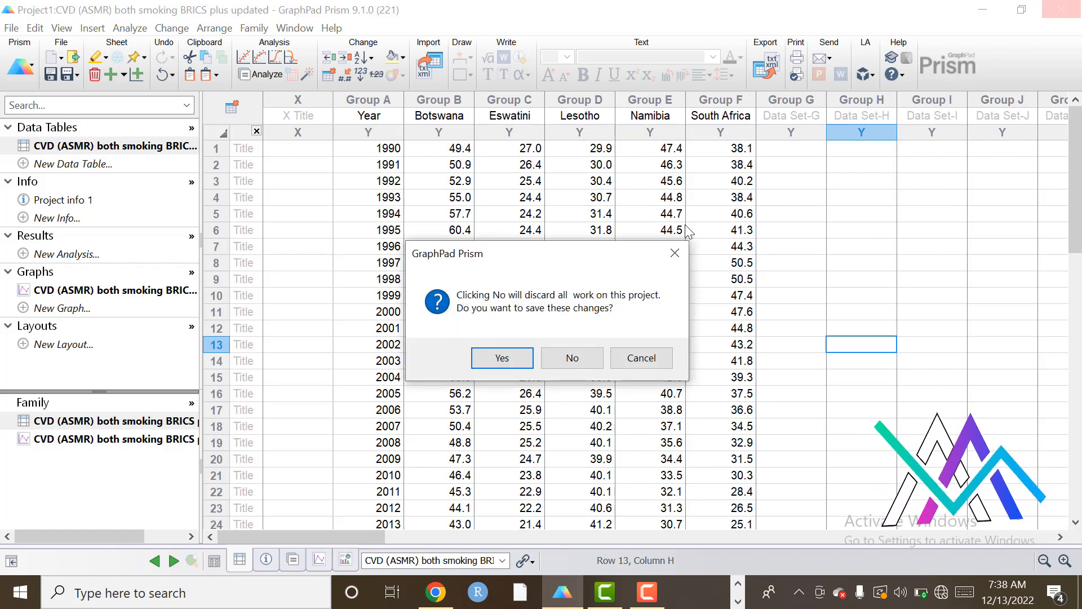
{"action": "left_click", "coordinate": [571, 357]}
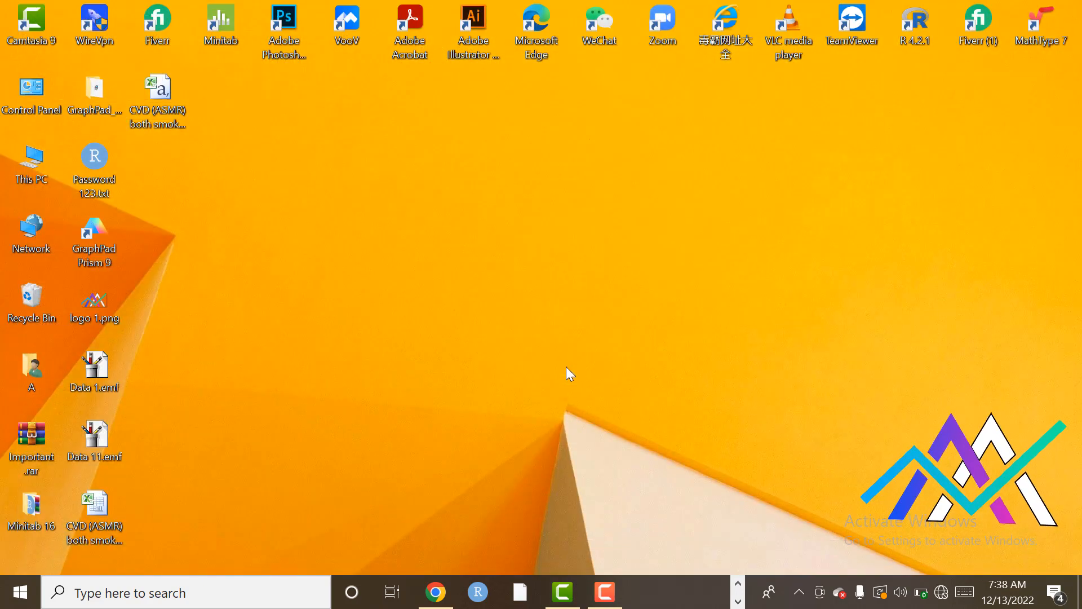
{"action": "mouse_move", "coordinate": [216, 593]}
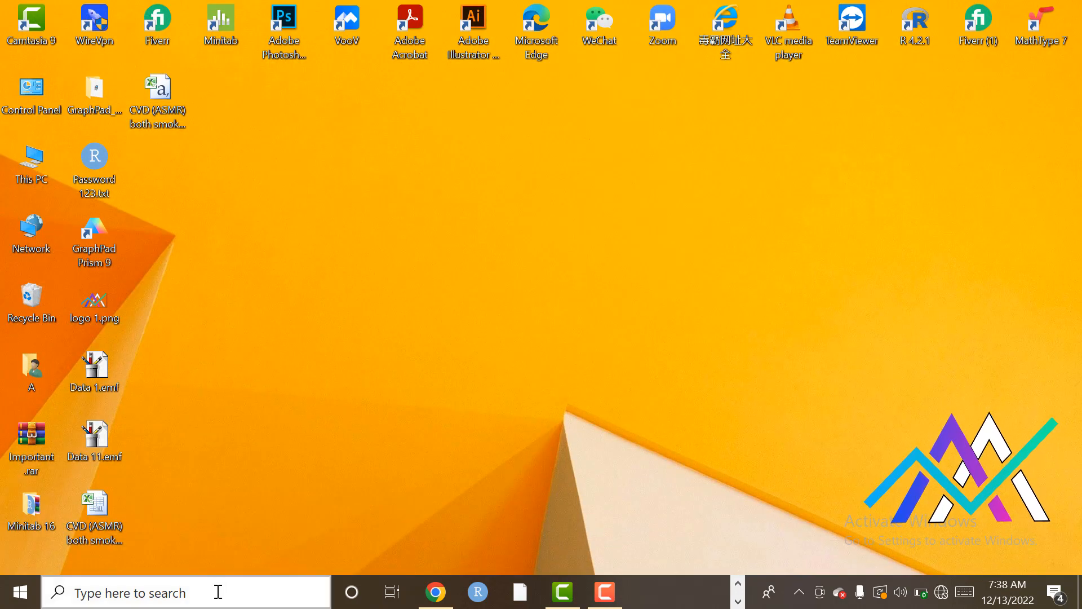
{"action": "type", "text": "grap"}
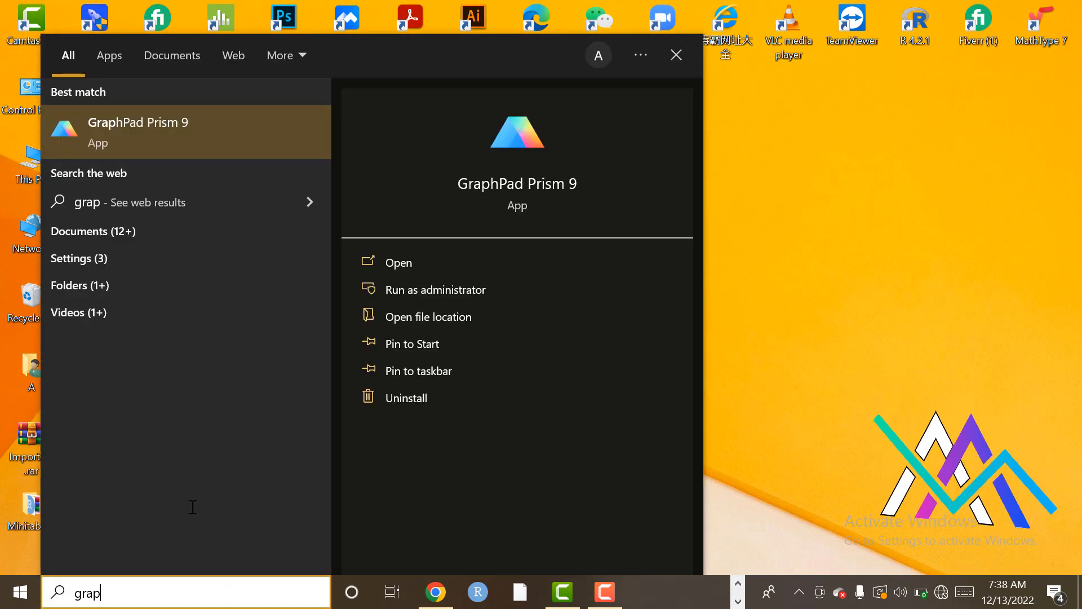
{"action": "left_click", "coordinate": [398, 262]}
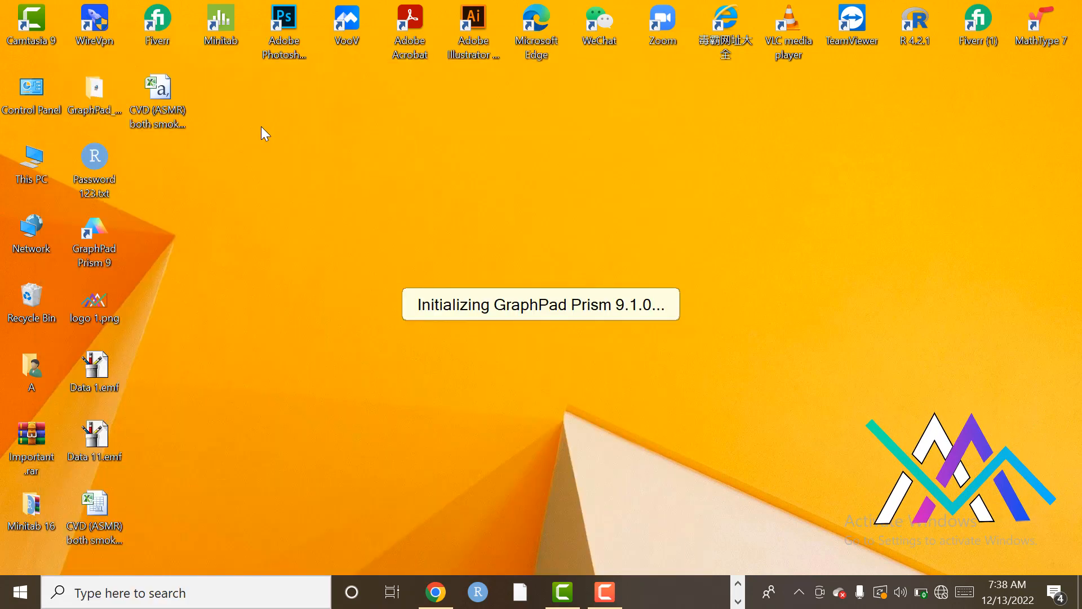
{"action": "mouse_move", "coordinate": [333, 185]}
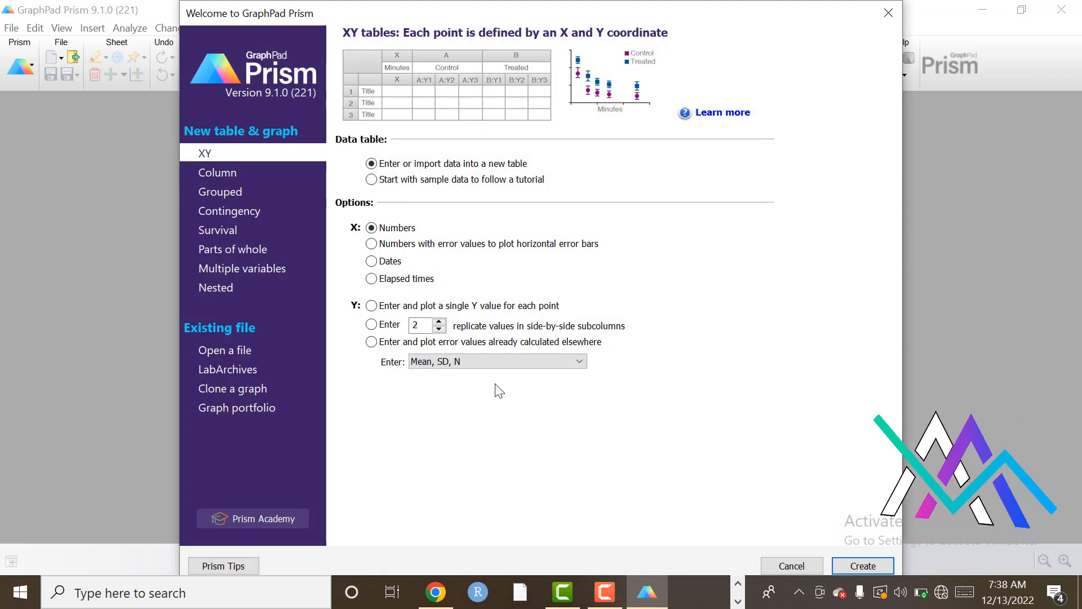
{"action": "left_click", "coordinate": [371, 305]}
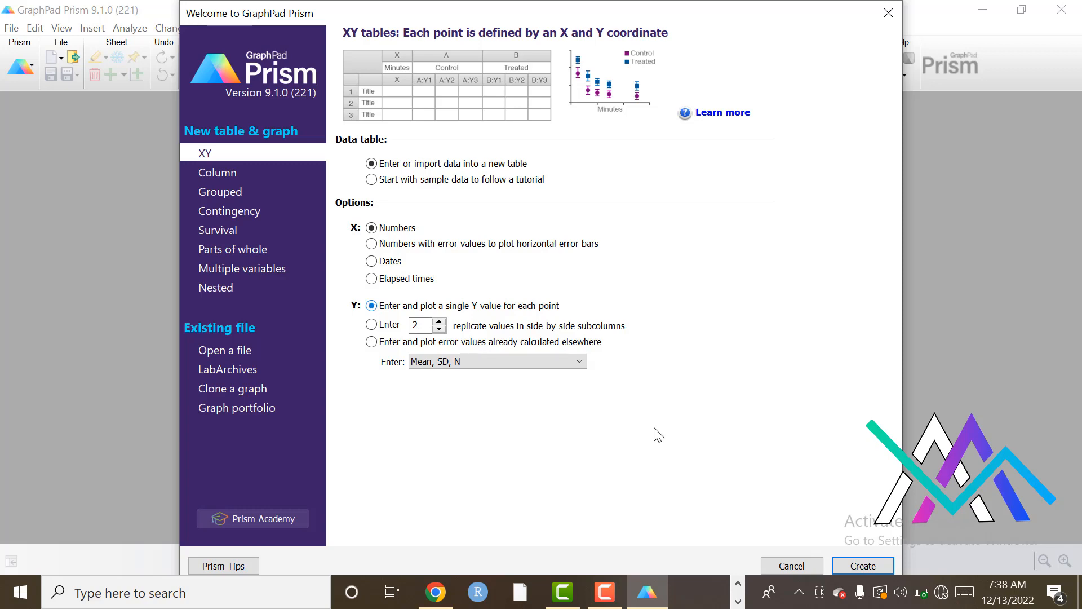
{"action": "left_click", "coordinate": [861, 565]}
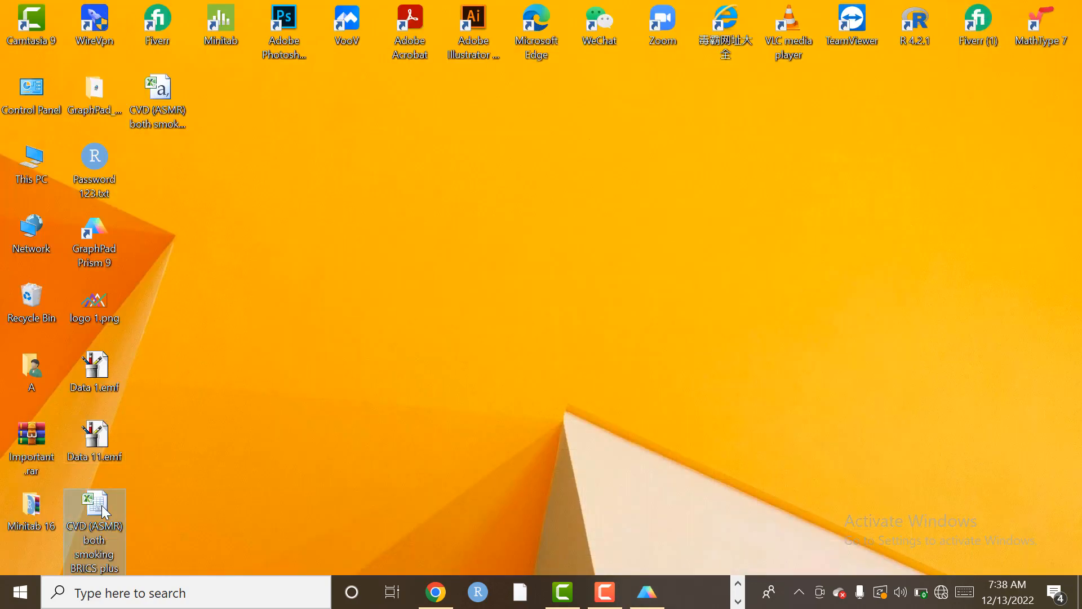
Reopen the BRICS smoking workbook, close the activation notice, and copy Year plus five country columns (B1:G31).
{"action": "double_click", "coordinate": [93, 514]}
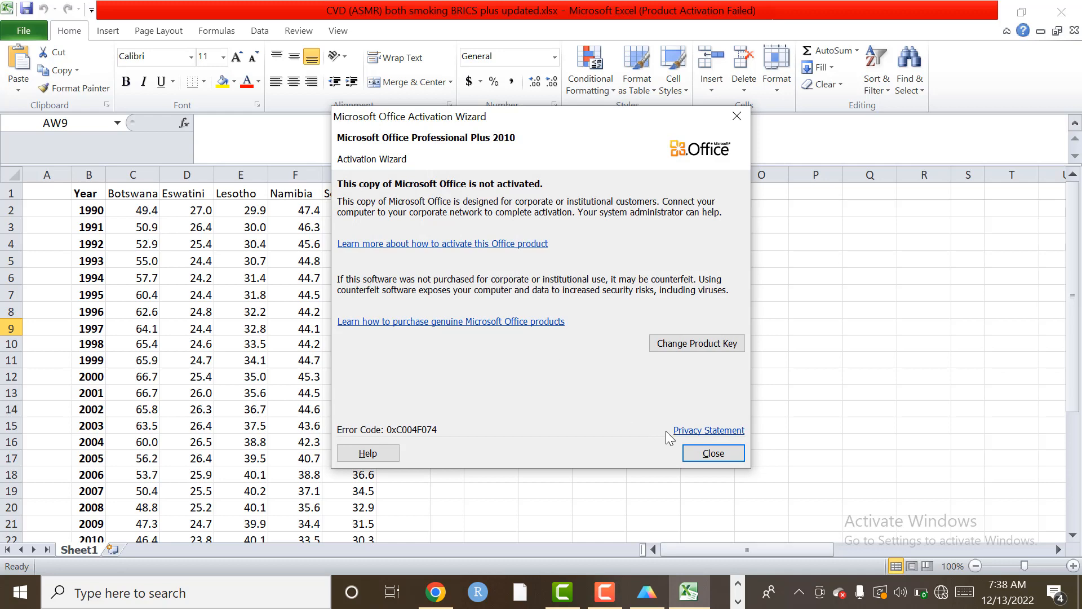
{"action": "left_click", "coordinate": [713, 453]}
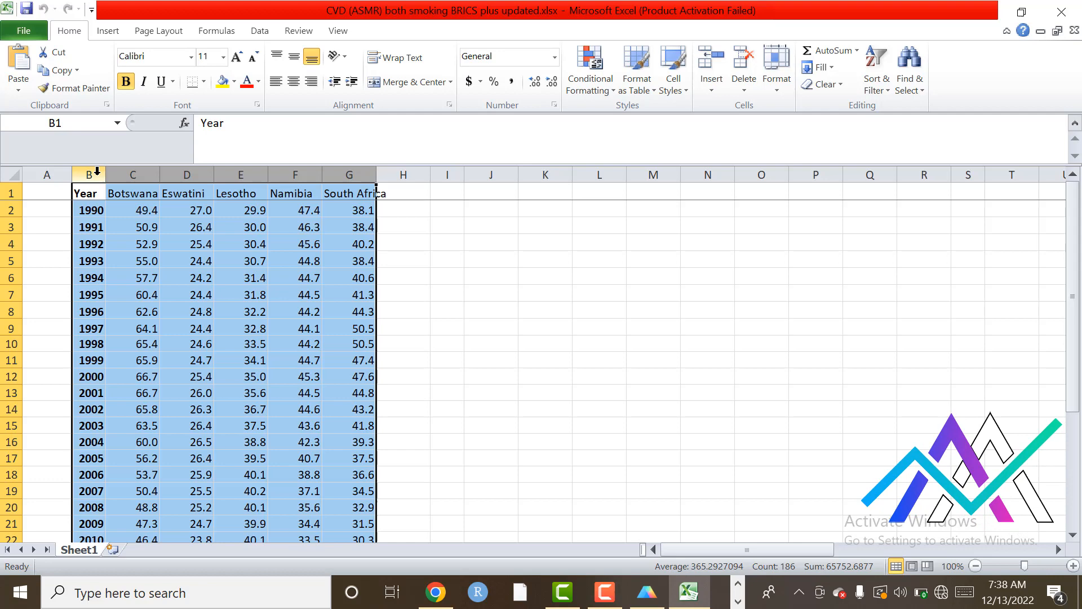
{"action": "key", "text": "ctrl+c"}
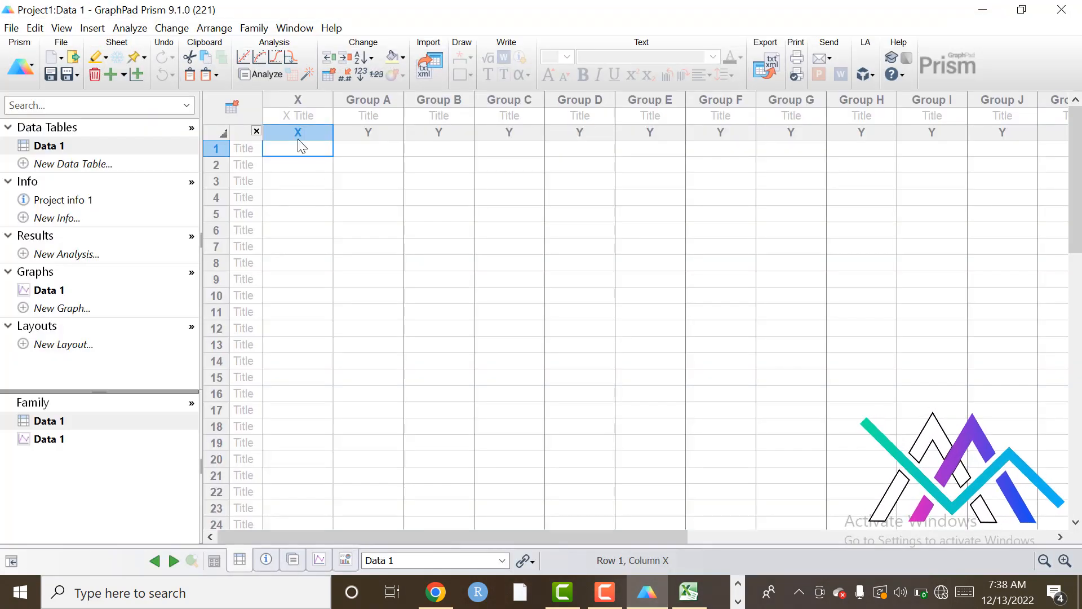
Paste the copied data from the X column title cell, giving Year as X and five country Y columns.
{"action": "left_click", "coordinate": [298, 115]}
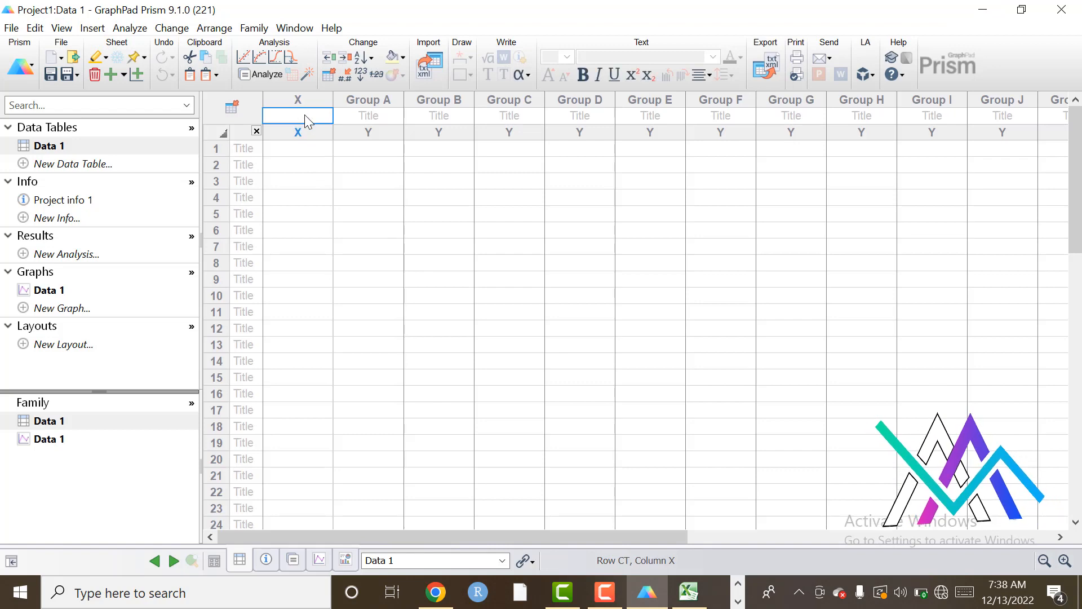
{"action": "key", "text": "ctrl+v"}
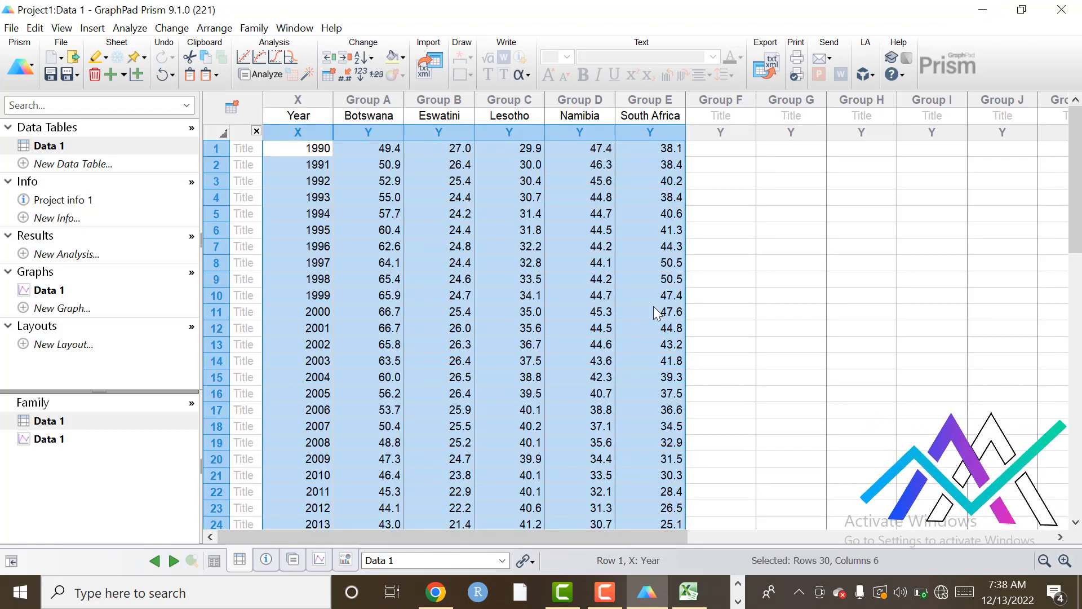
{"action": "left_click", "coordinate": [790, 344]}
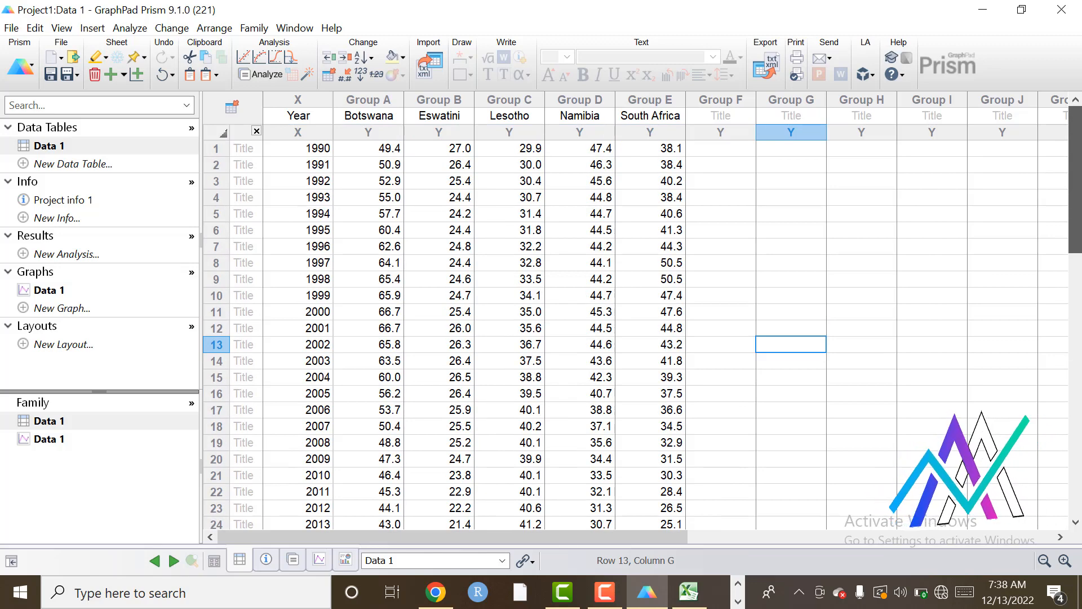
{"action": "mouse_move", "coordinate": [709, 264]}
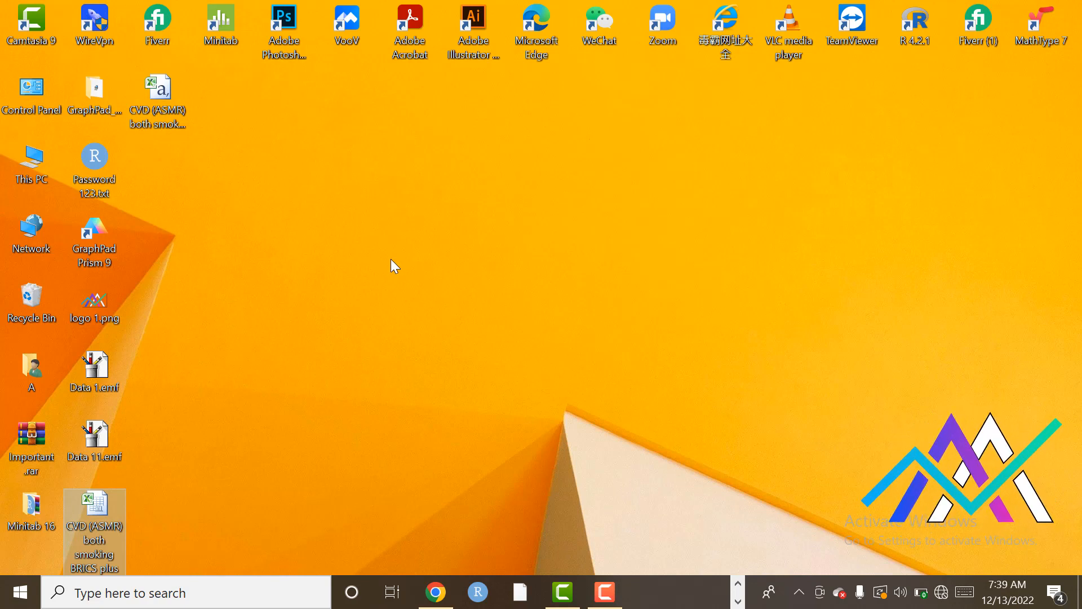
{"action": "mouse_move", "coordinate": [595, 545]}
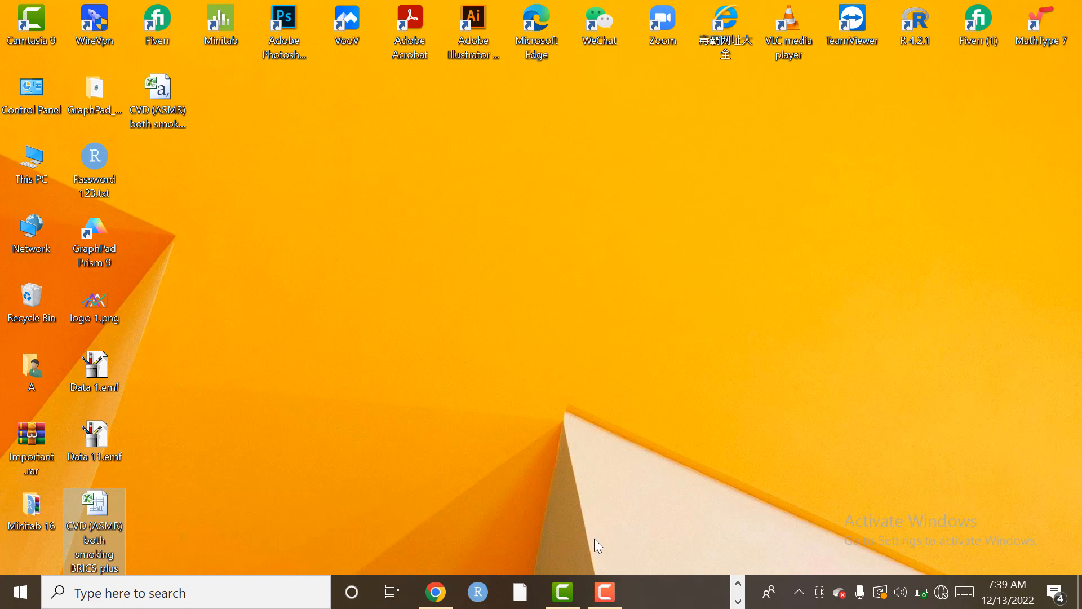